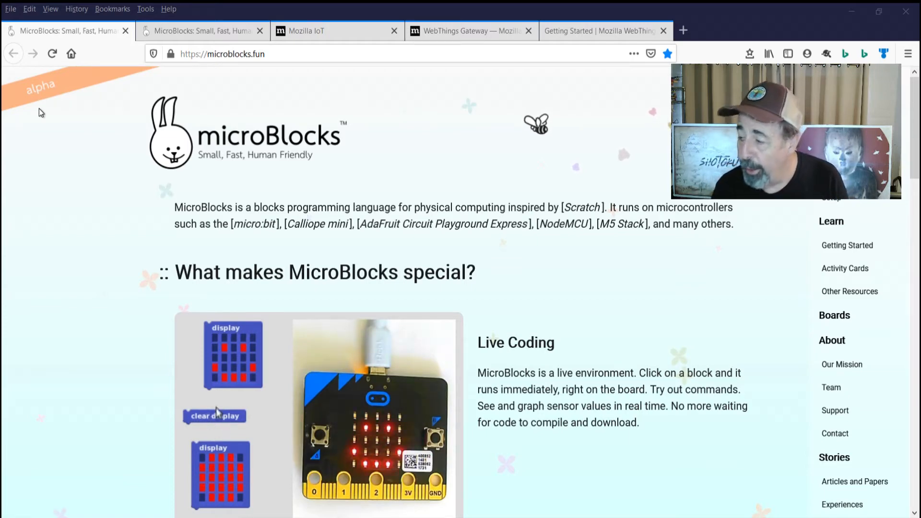
# Follow the MicroBlocks link toward the Mozilla IoT WebThing Gateway connection page.
pyautogui.click(215, 415)
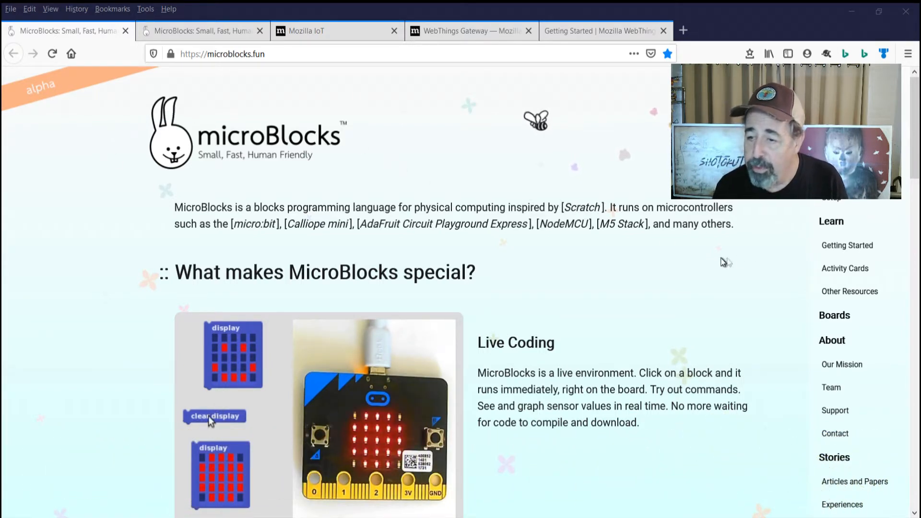
pyautogui.moveTo(842, 271)
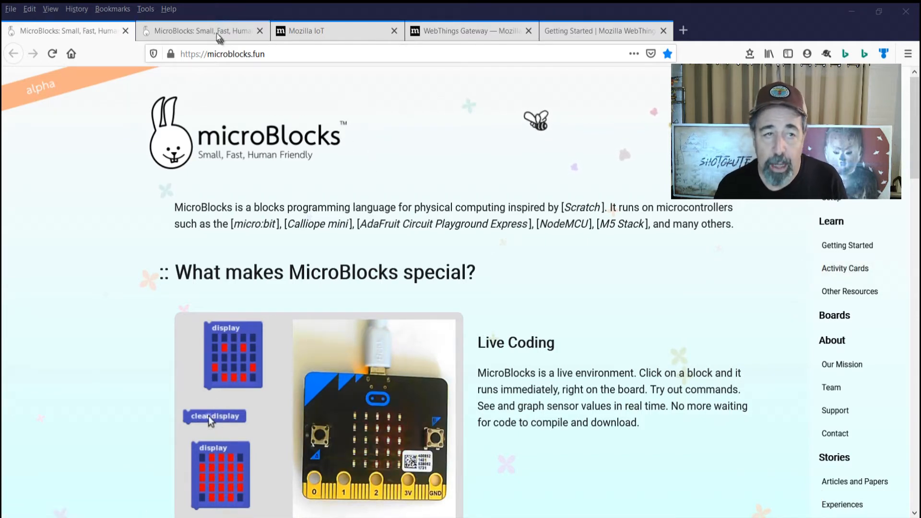
pyautogui.moveTo(216, 33)
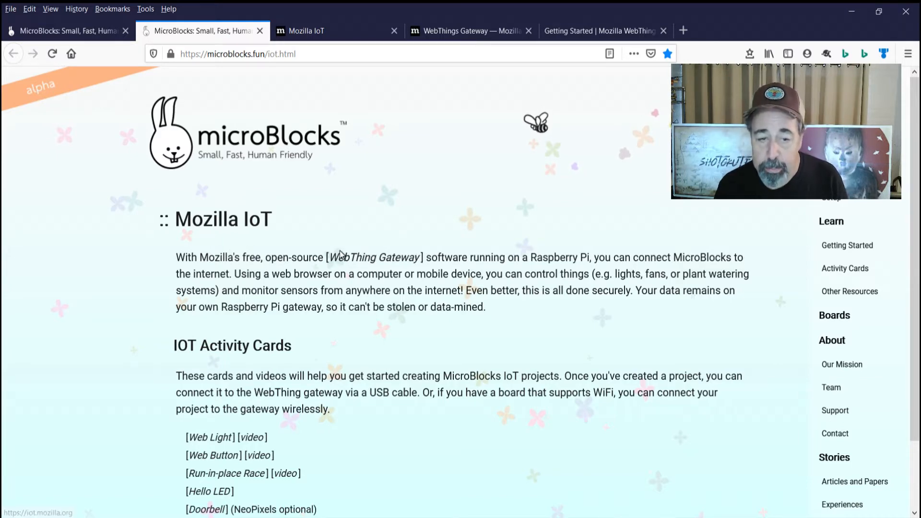
pyautogui.moveTo(526, 262)
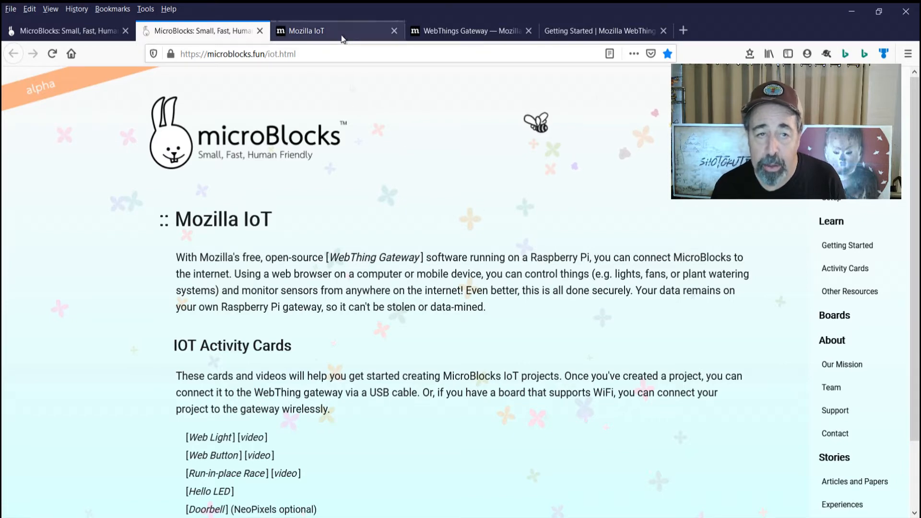
pyautogui.moveTo(343, 38)
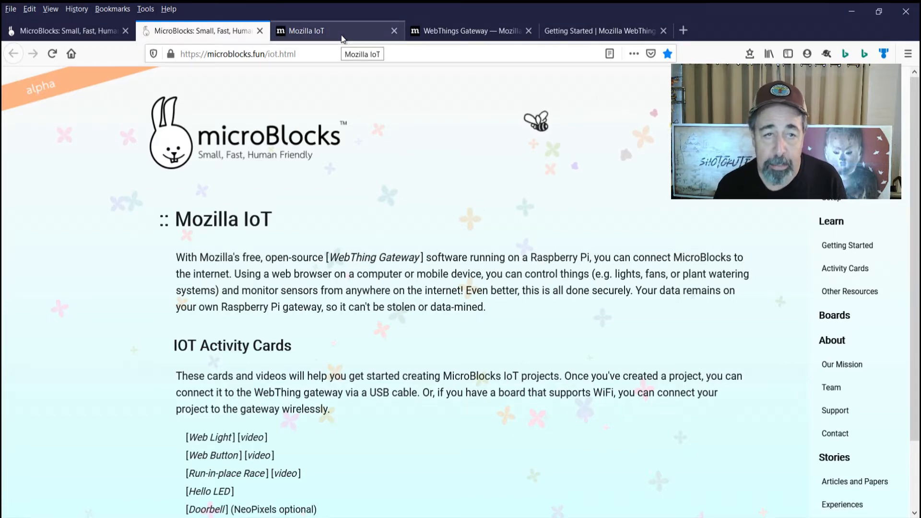
# Review the WebThings homepage's Gateway section and return to the top.
pyautogui.click(343, 30)
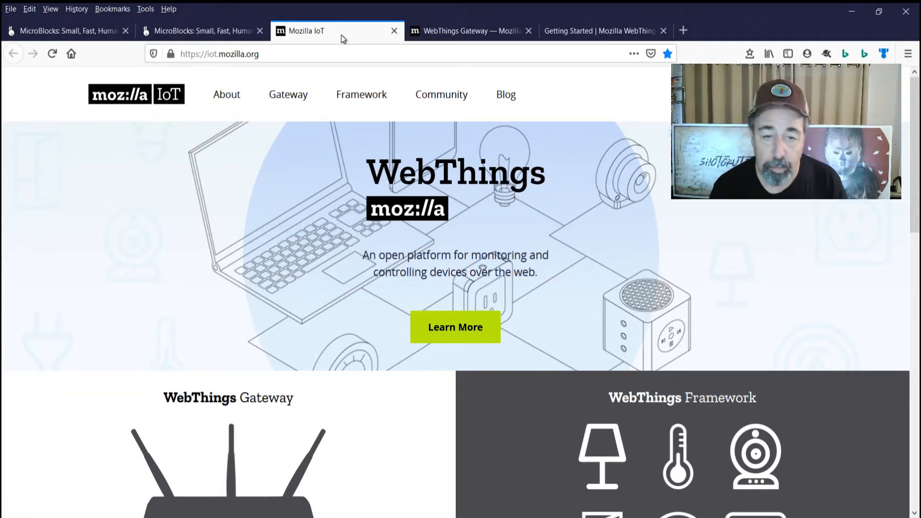
pyautogui.moveTo(155, 205)
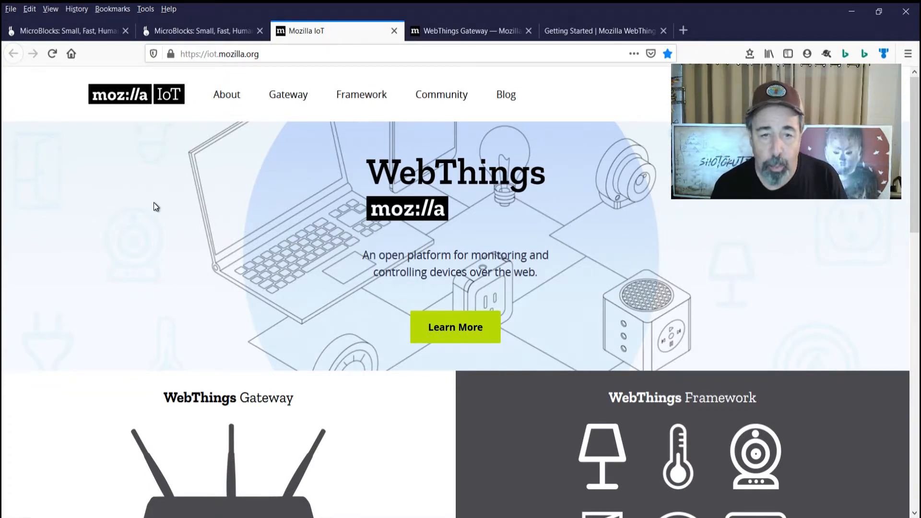
pyautogui.scroll(-3)
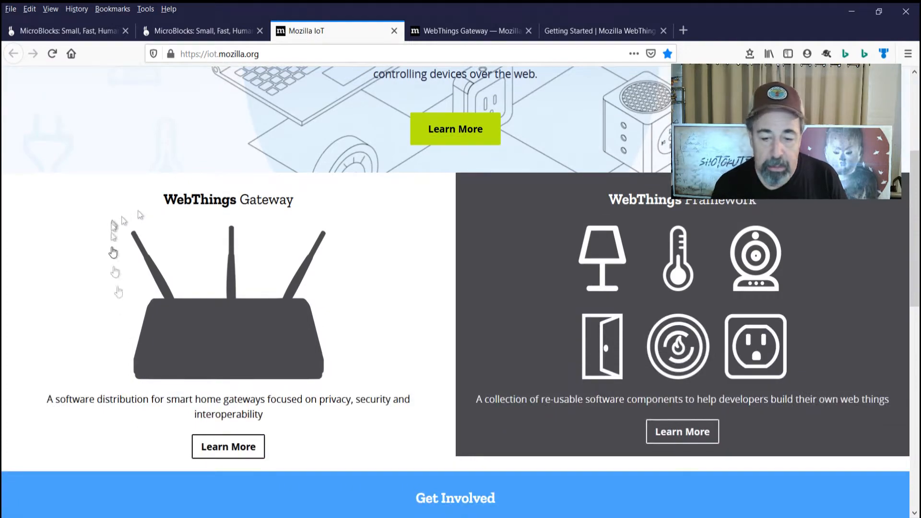
pyautogui.moveTo(316, 360)
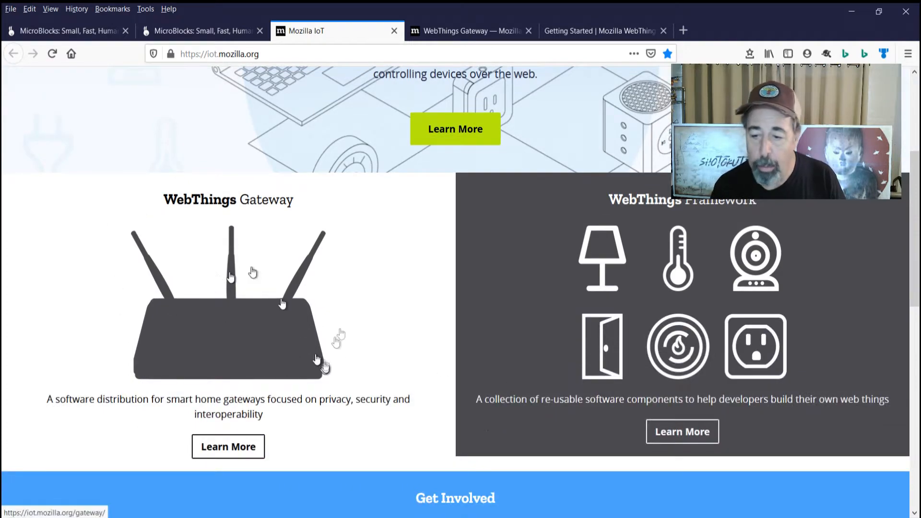
pyautogui.scroll(3)
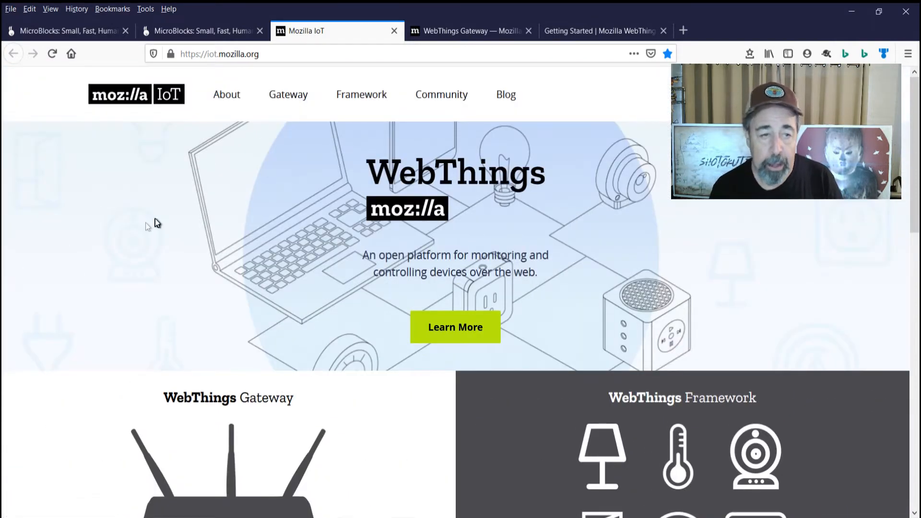
pyautogui.moveTo(162, 196)
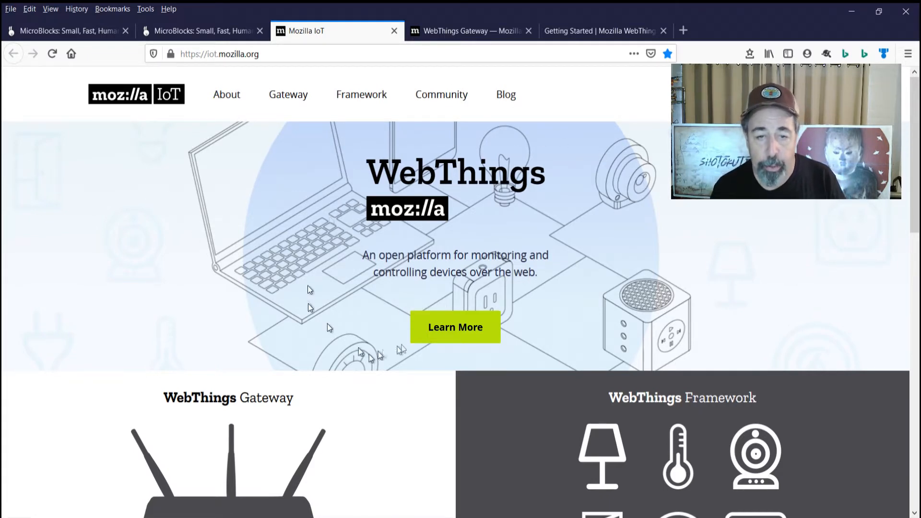
pyautogui.moveTo(296, 68)
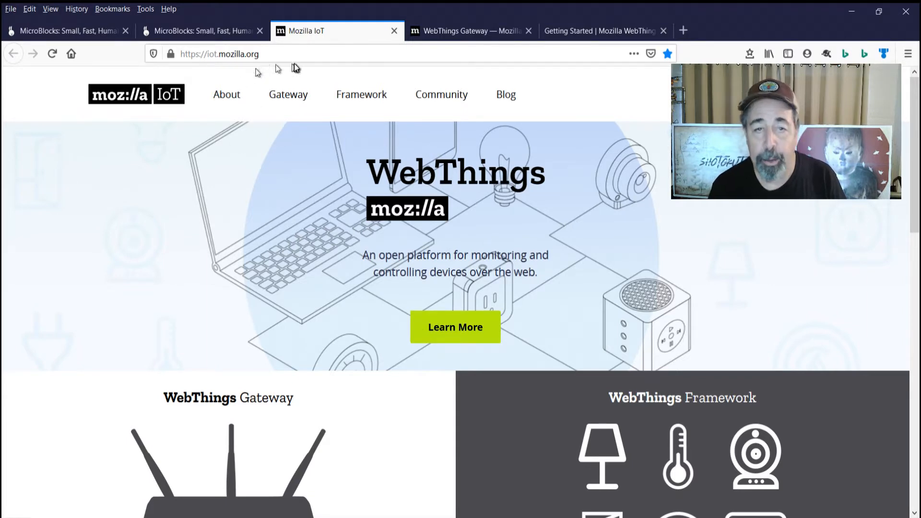
pyautogui.moveTo(332, 33)
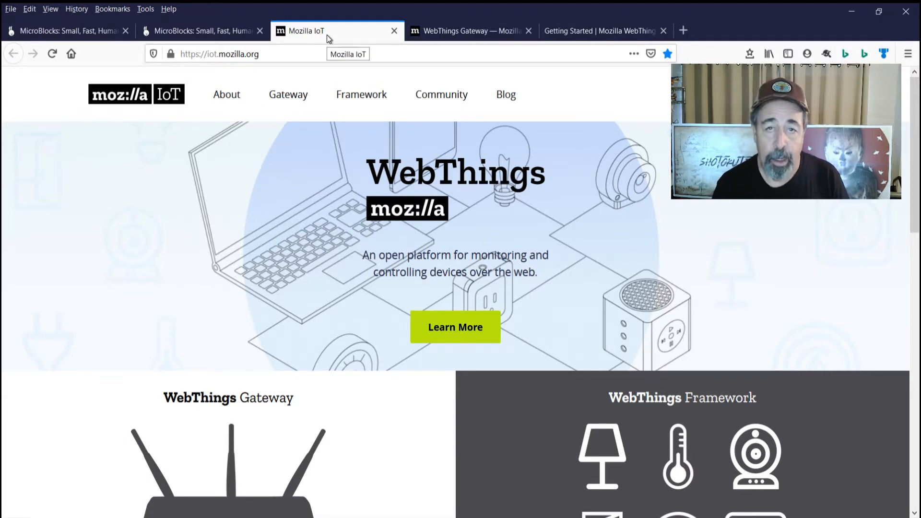
pyautogui.moveTo(346, 33)
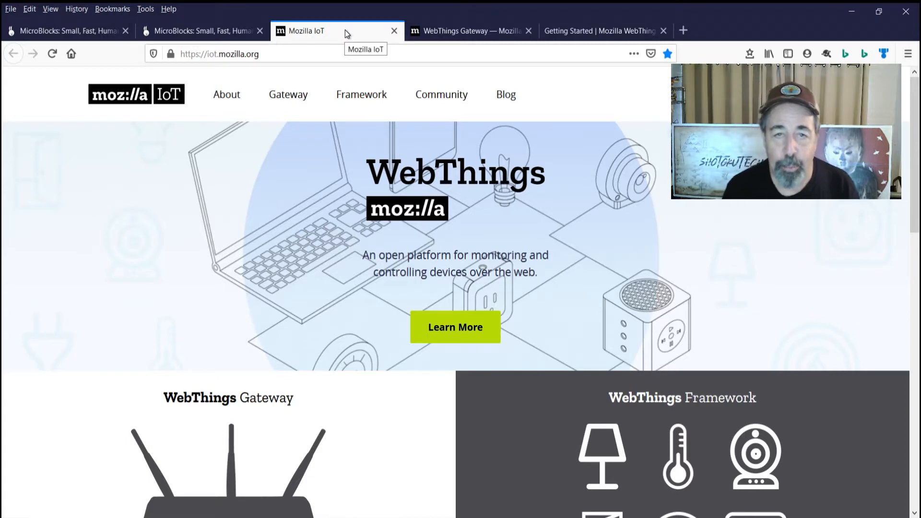
pyautogui.moveTo(361, 30)
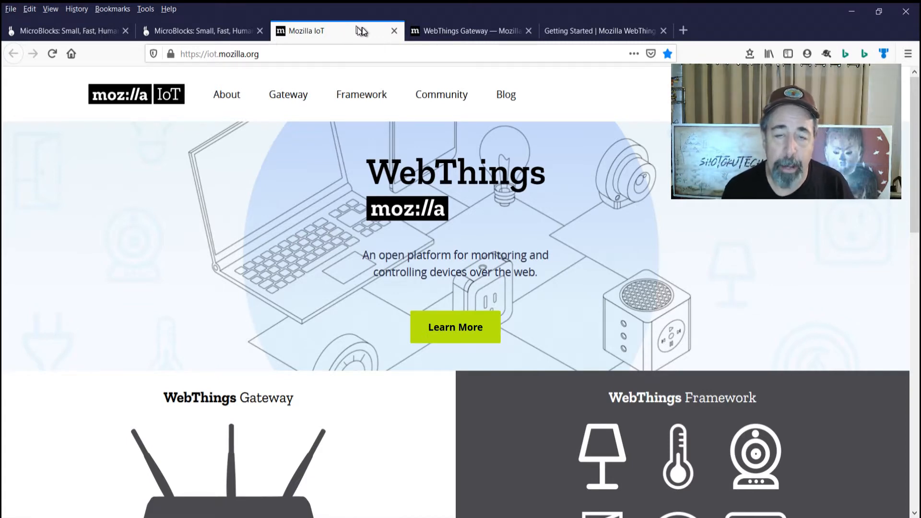
# Start downloading the WebThings Gateway 0.12 image for Raspberry Pi.
pyautogui.click(470, 30)
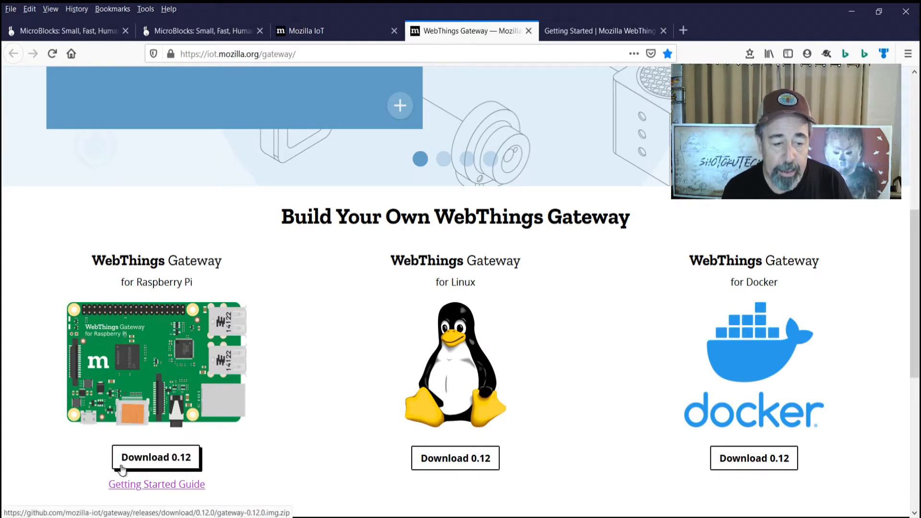
pyautogui.click(155, 458)
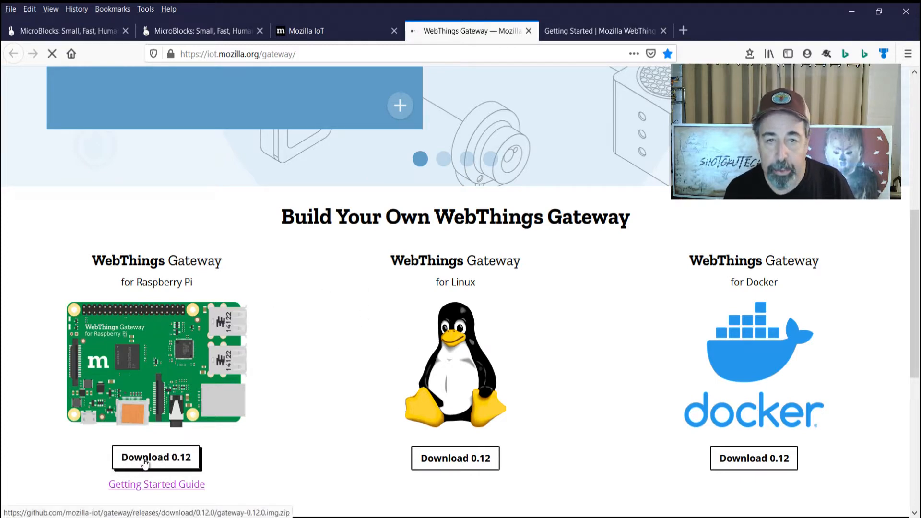
pyautogui.click(148, 460)
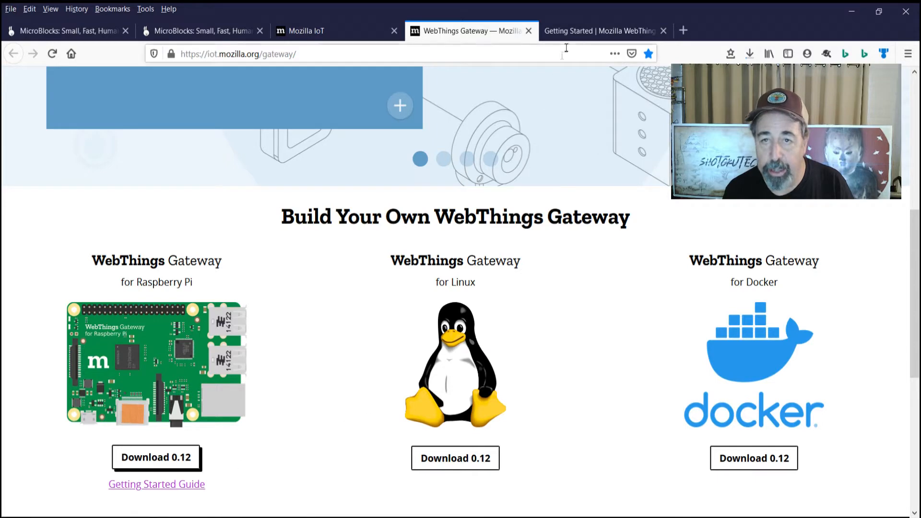
# Review the guide's 'What you will need' section and launch balenaEtcher.
pyautogui.click(605, 29)
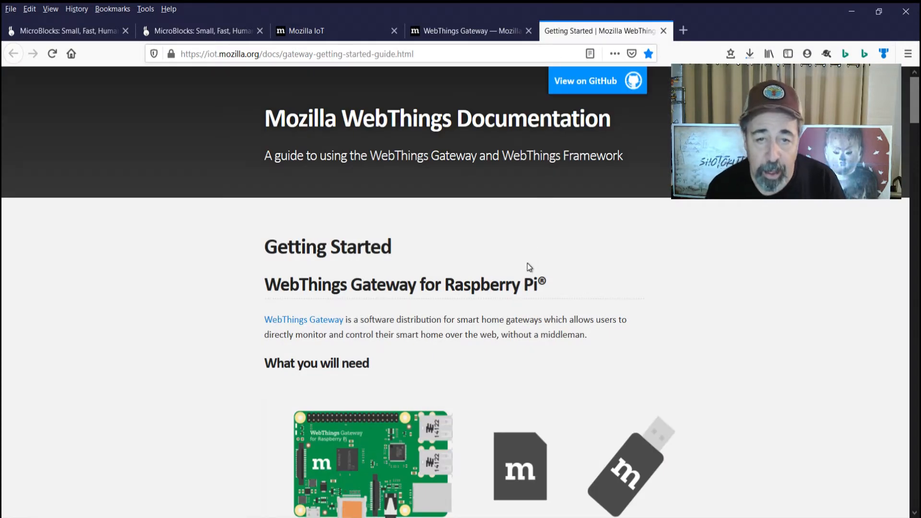
pyautogui.scroll(-3)
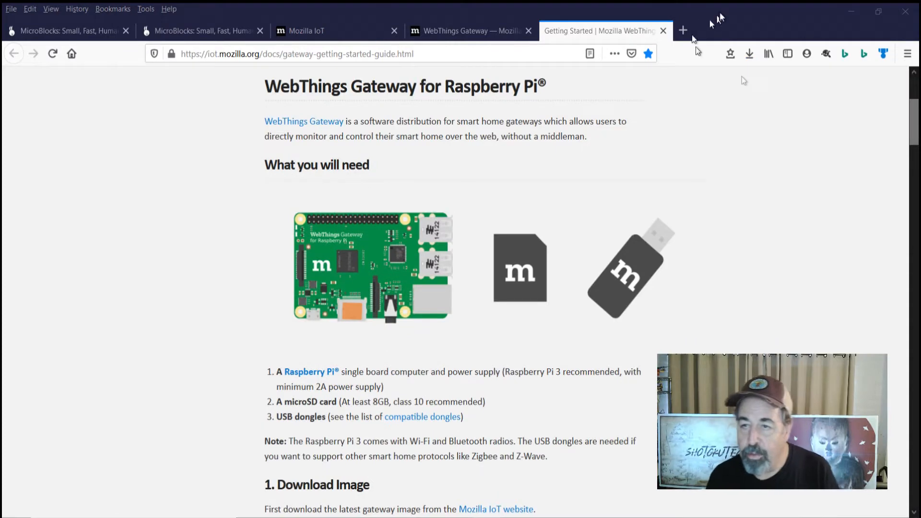
pyautogui.click(748, 54)
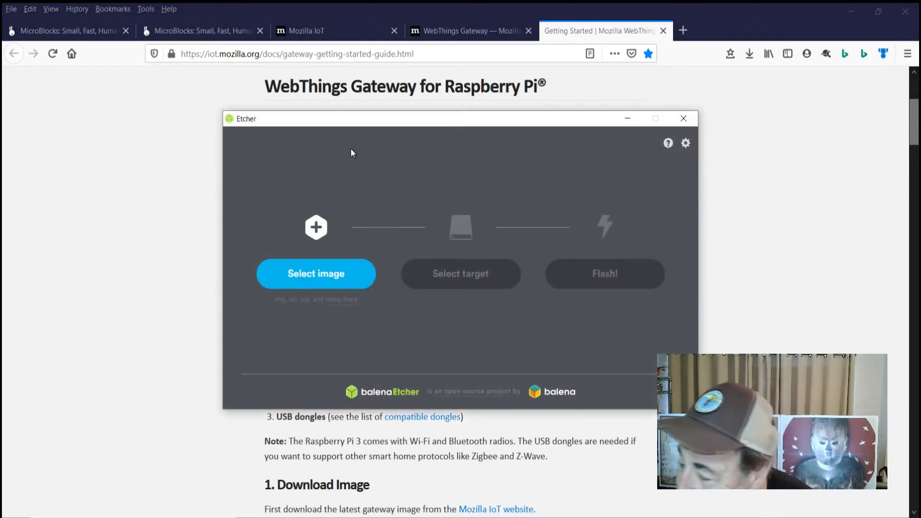
# Flash the downloaded gateway image onto the 30.91 GB card and close Etcher when done.
pyautogui.click(461, 273)
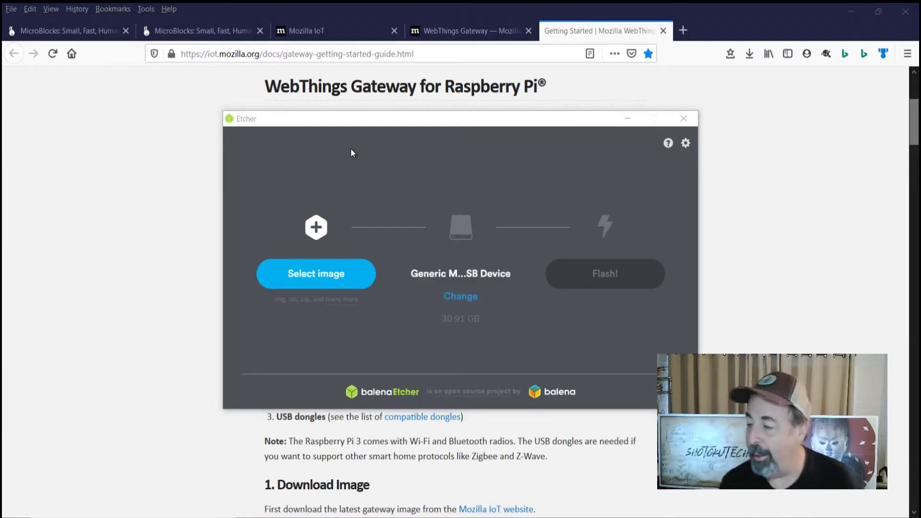
pyautogui.click(315, 273)
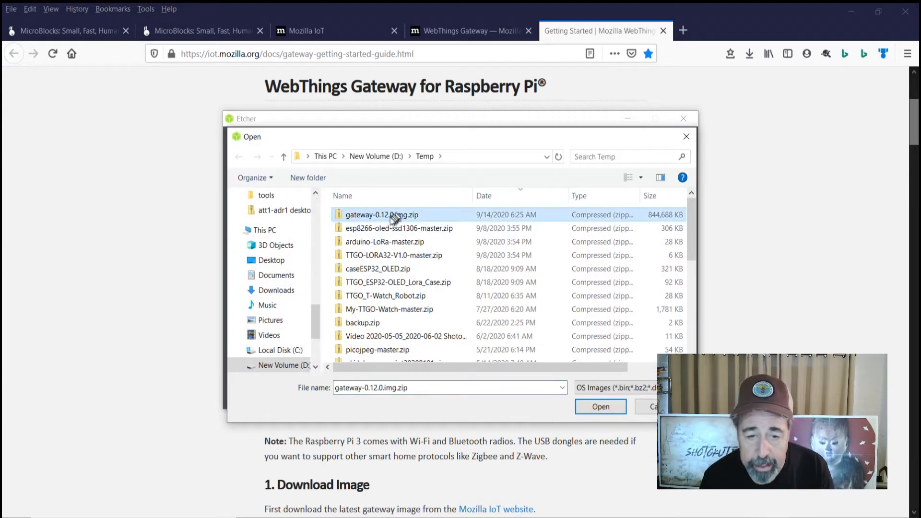
pyautogui.click(600, 407)
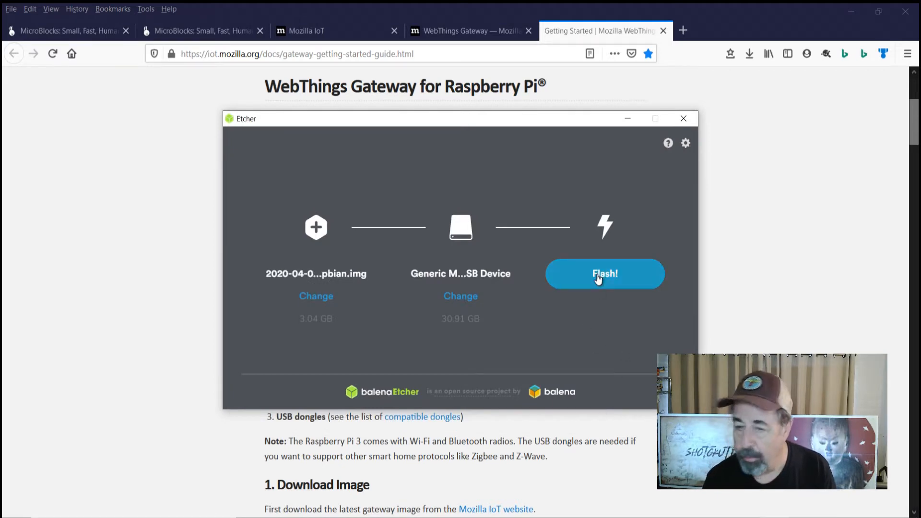
pyautogui.click(604, 273)
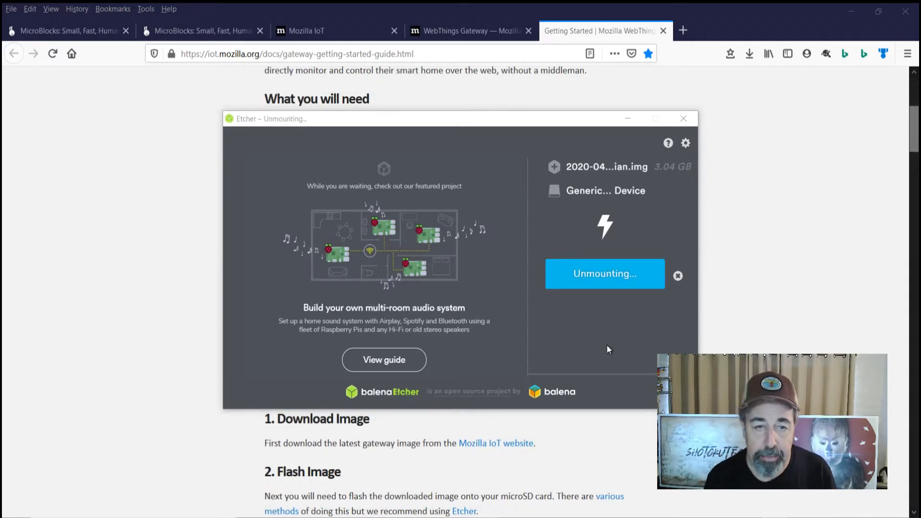
pyautogui.click(683, 118)
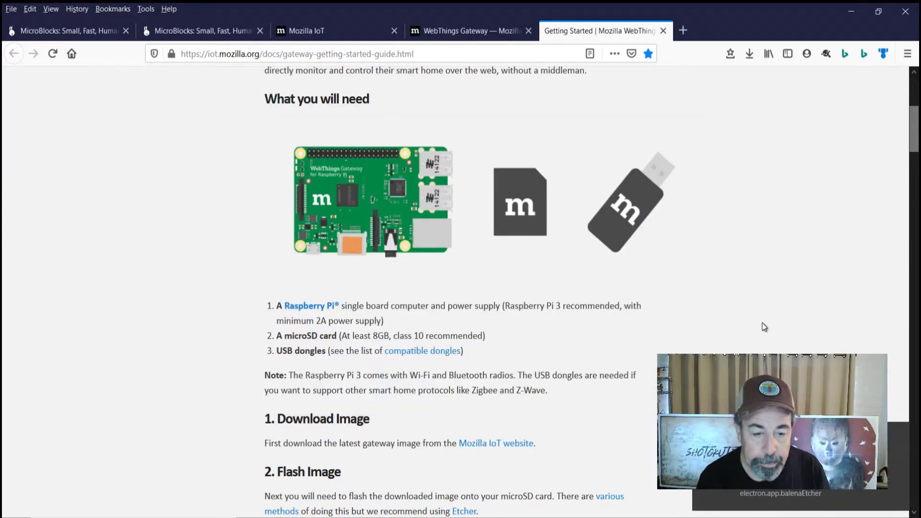
# Advance the guide to the Boot Raspberry Pi and Connect Wi-Fi sections.
pyautogui.scroll(-3)
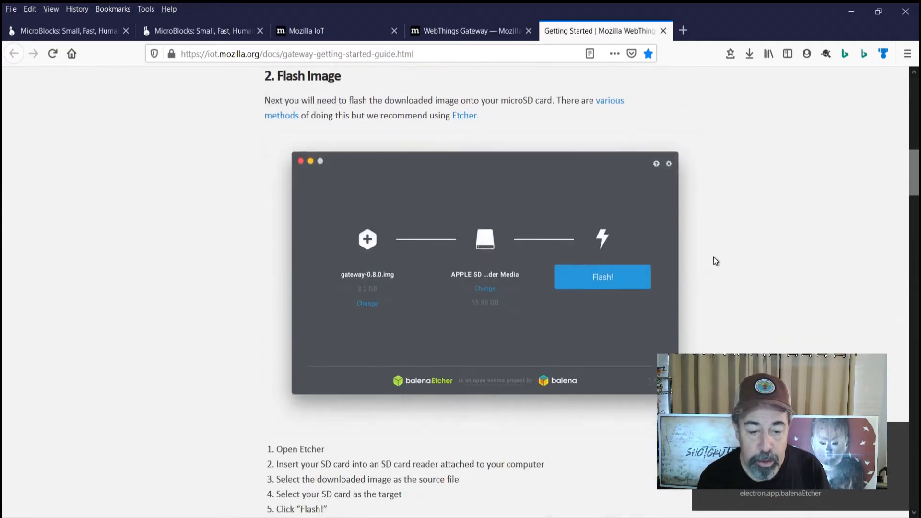
pyautogui.scroll(-3)
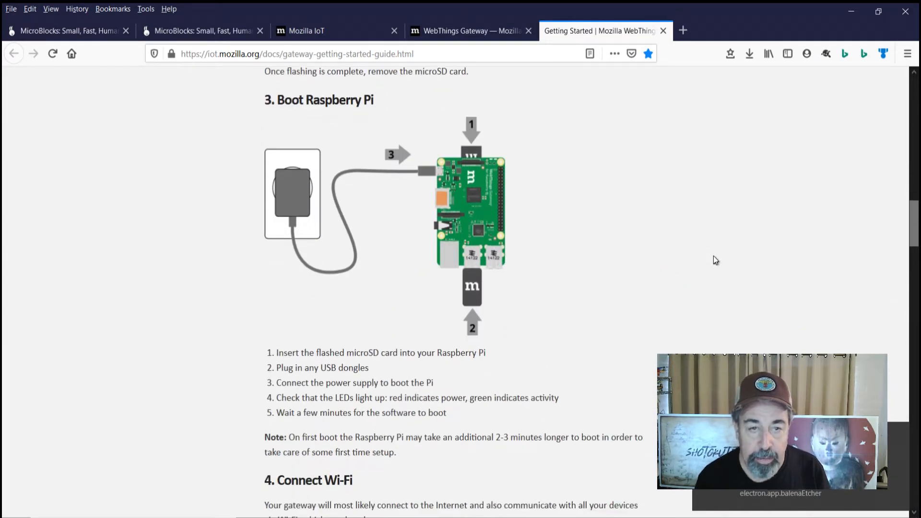
pyautogui.moveTo(594, 218)
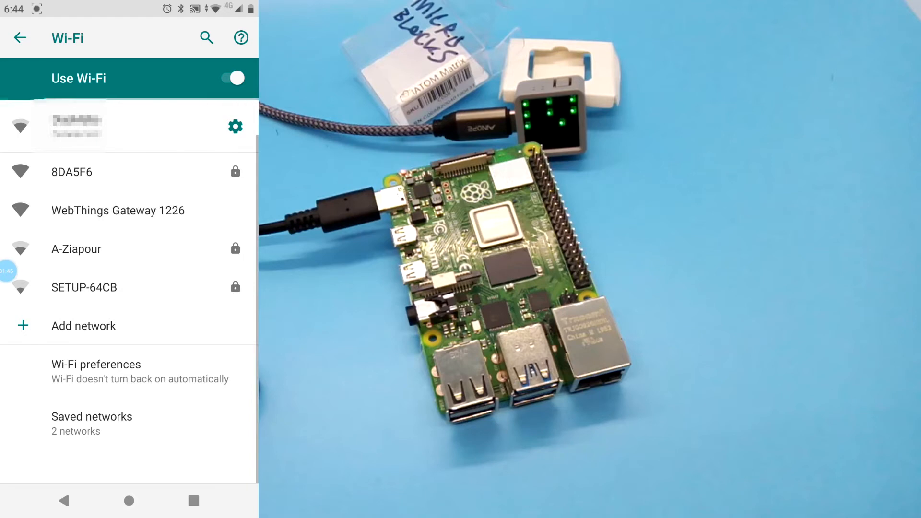
# Join the WebThings Gateway 1226 network and bring up its sign-in page.
pyautogui.click(118, 210)
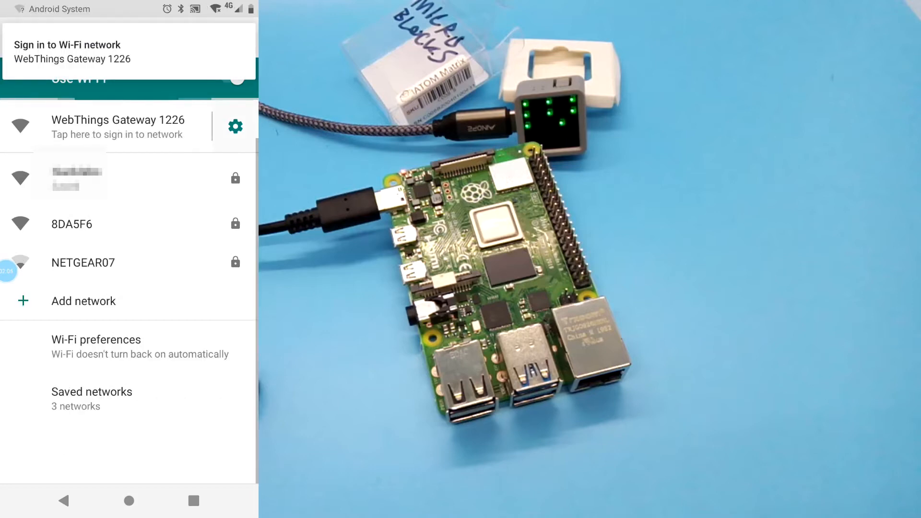
pyautogui.click(118, 126)
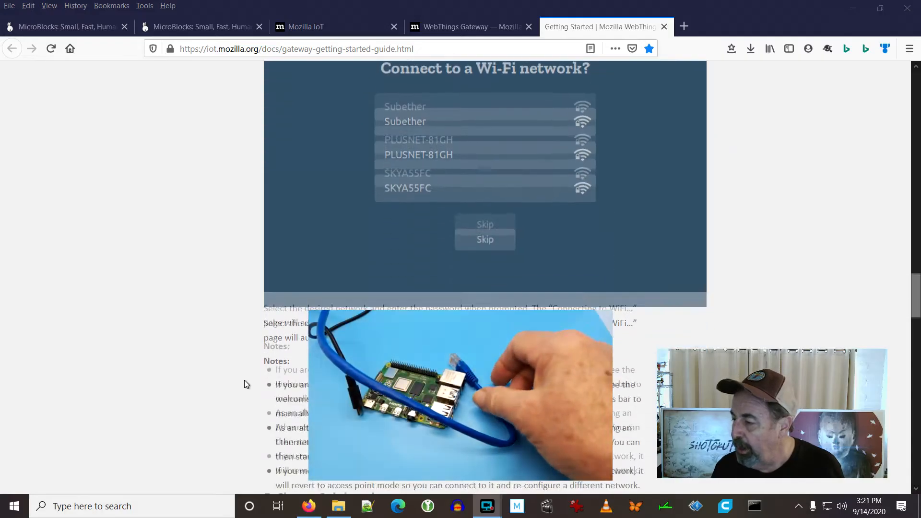
# Read the Ethernet alternative notes, then start a new tab for the modem page.
pyautogui.scroll(-3)
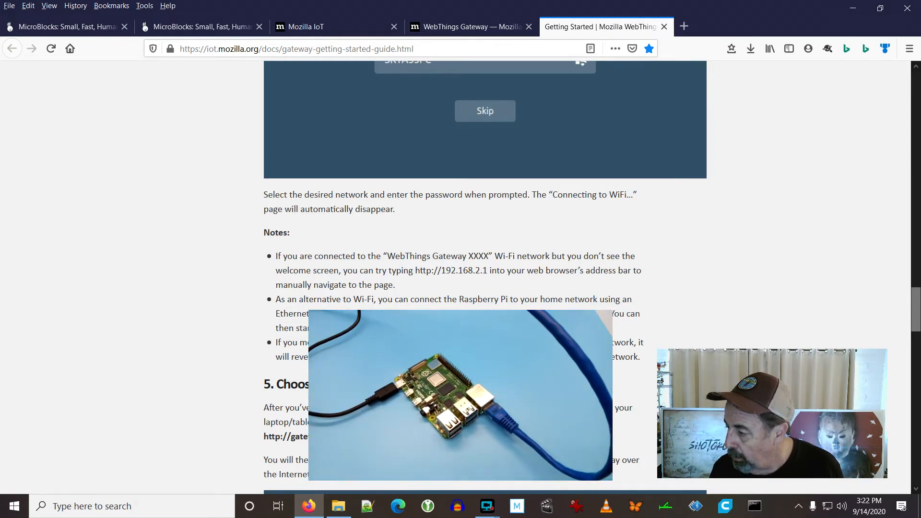
pyautogui.click(684, 27)
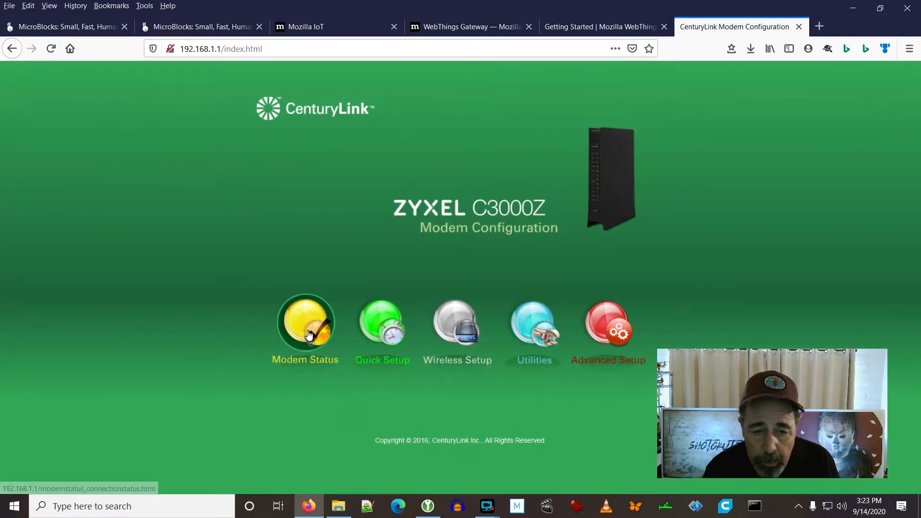
# Locate the 'gateway' entry at 192.168.1.39 in the modem's Device Table.
pyautogui.click(305, 326)
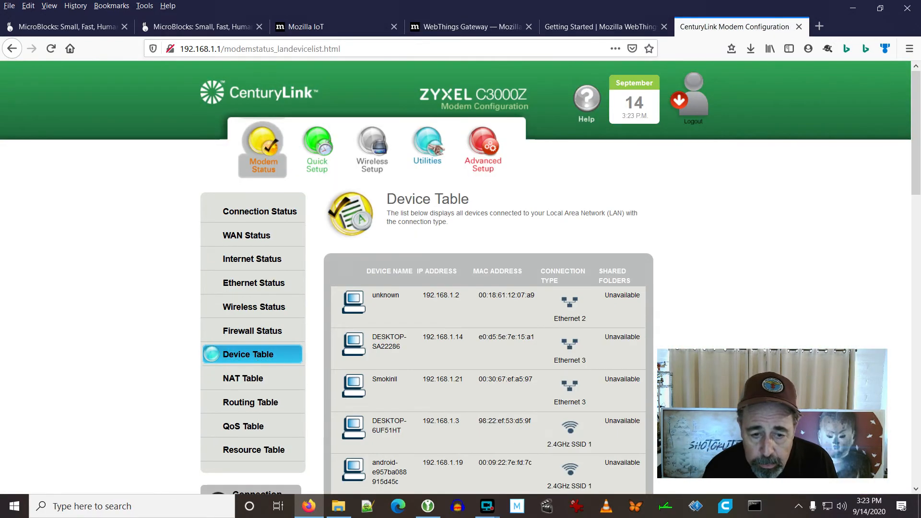
pyautogui.scroll(-3)
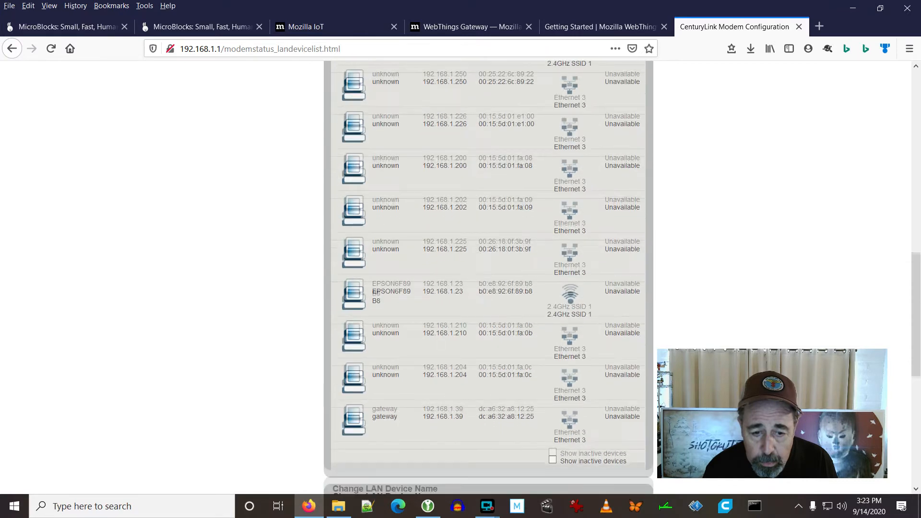
pyautogui.scroll(-3)
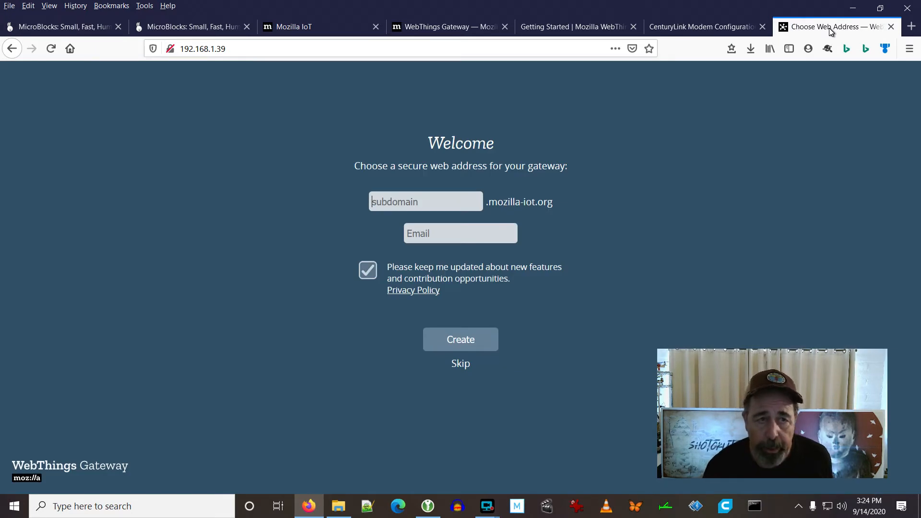
# Consult section 5, Choose Subdomain, in the guide and return to the gateway welcome page.
pyautogui.click(461, 340)
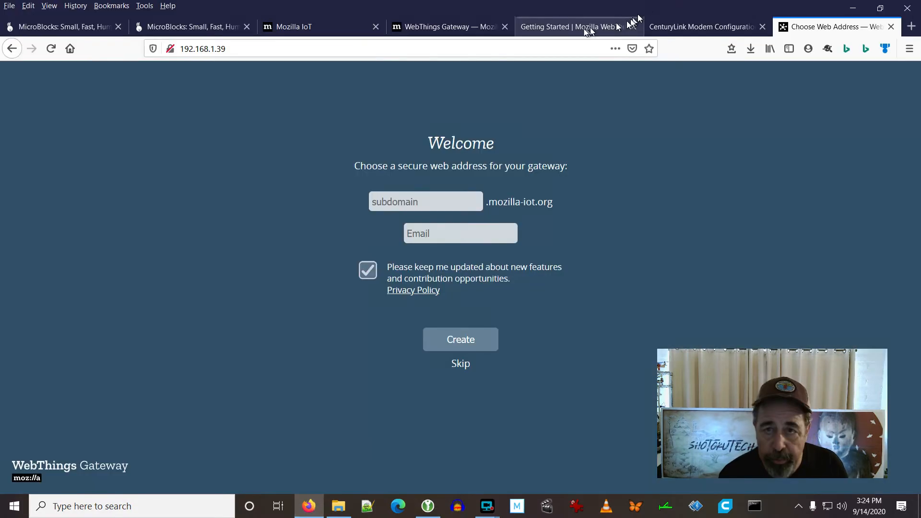
pyautogui.moveTo(588, 32)
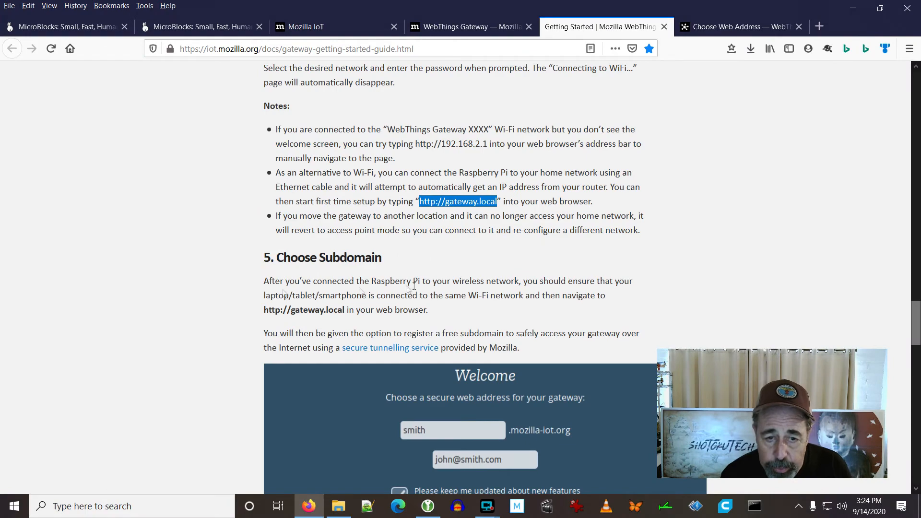
pyautogui.scroll(-3)
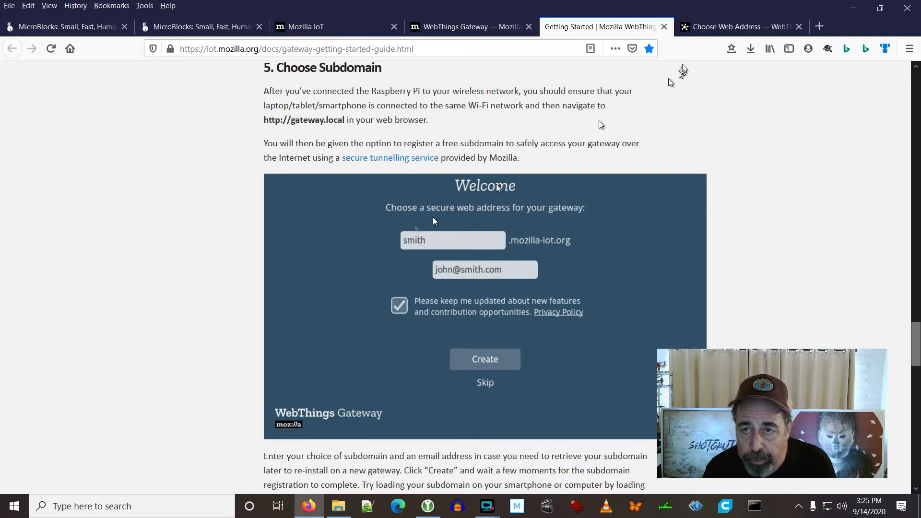
pyautogui.click(741, 27)
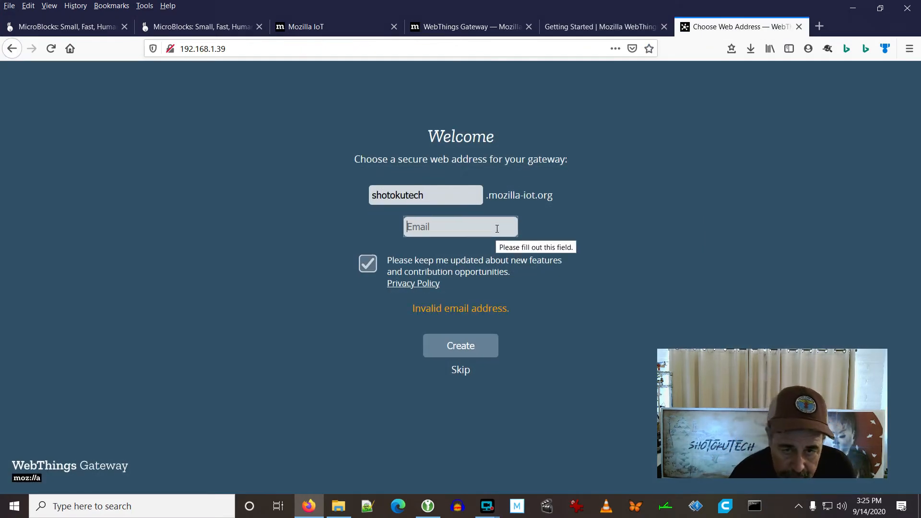
# Register the subdomain 'shotokutech' with the suggested email and proceed to account creation.
pyautogui.write('shotokutech')
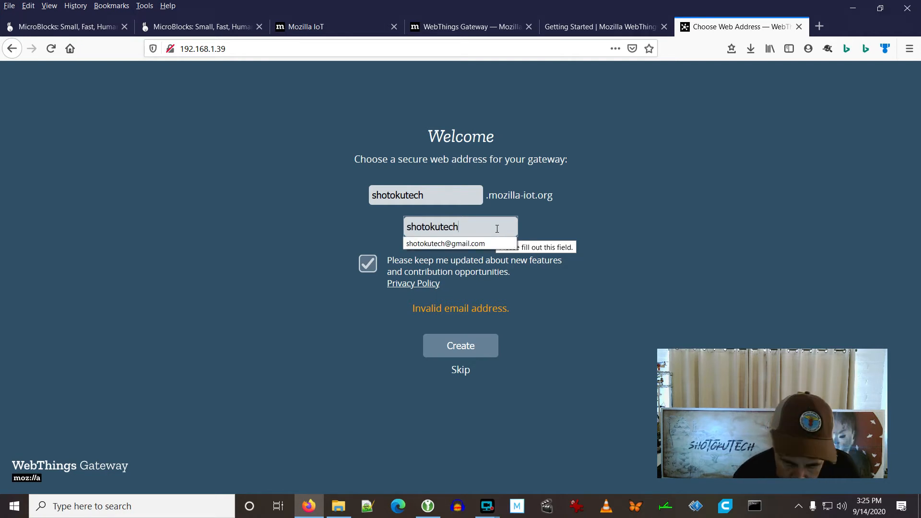
pyautogui.click(446, 244)
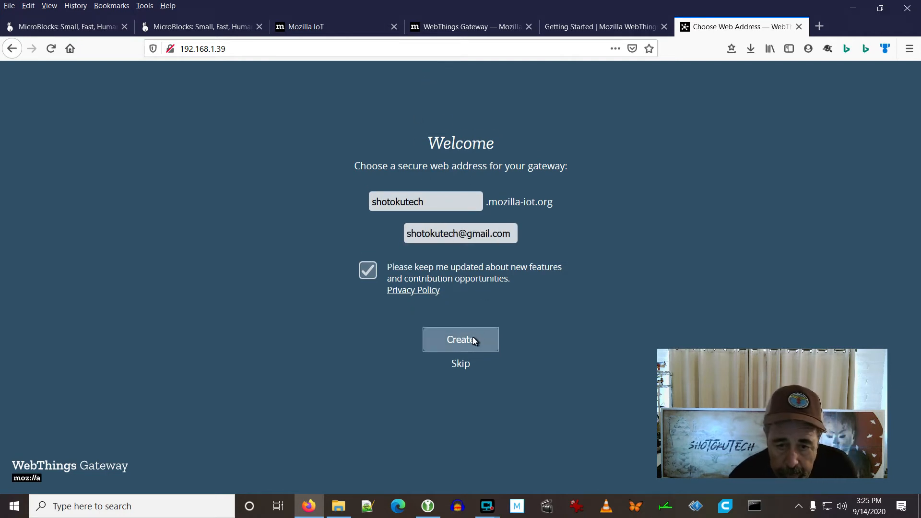
pyautogui.click(460, 339)
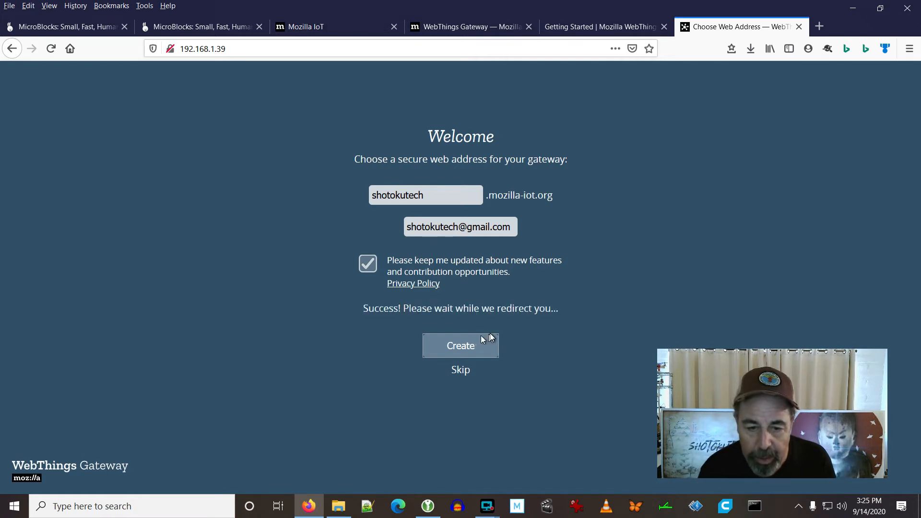
pyautogui.moveTo(520, 366)
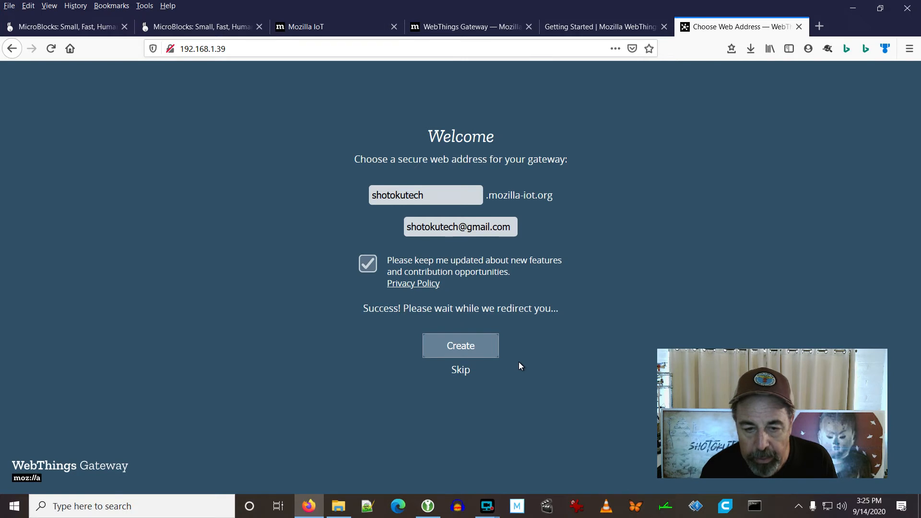
pyautogui.click(460, 345)
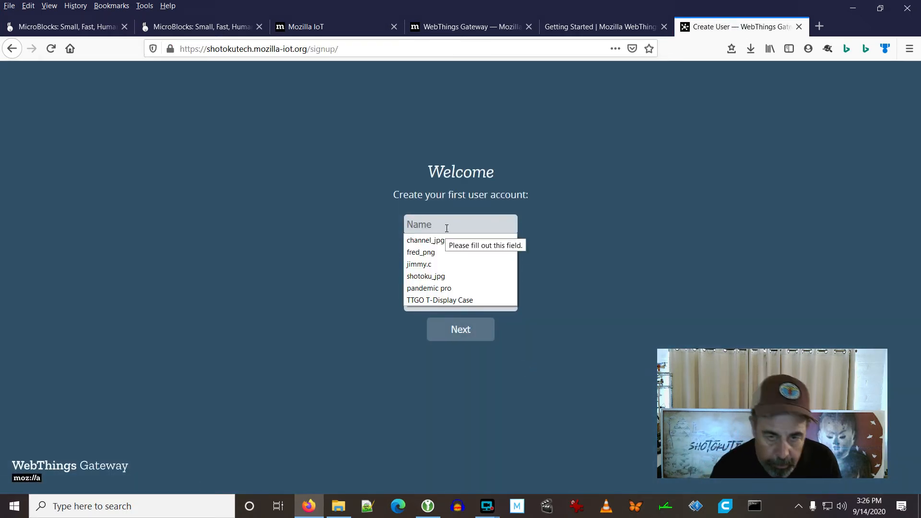
# Create the first user 'shotokutec', decline Firefox's save-login offer, and reach the main navigation.
pyautogui.write('shotokutec')
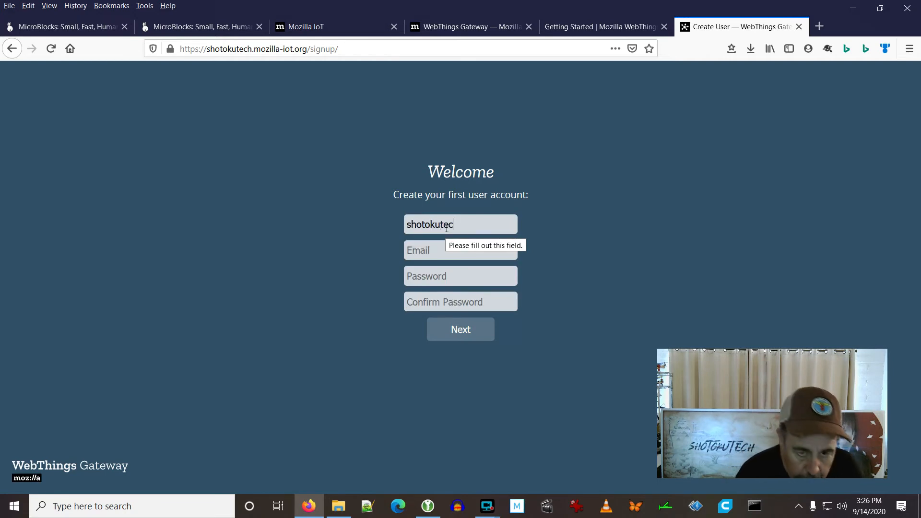
pyautogui.click(461, 329)
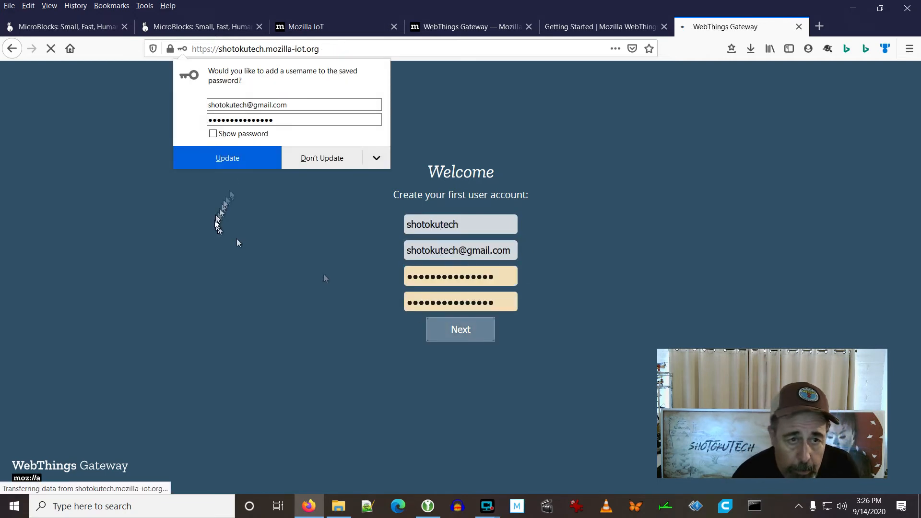
pyautogui.click(461, 329)
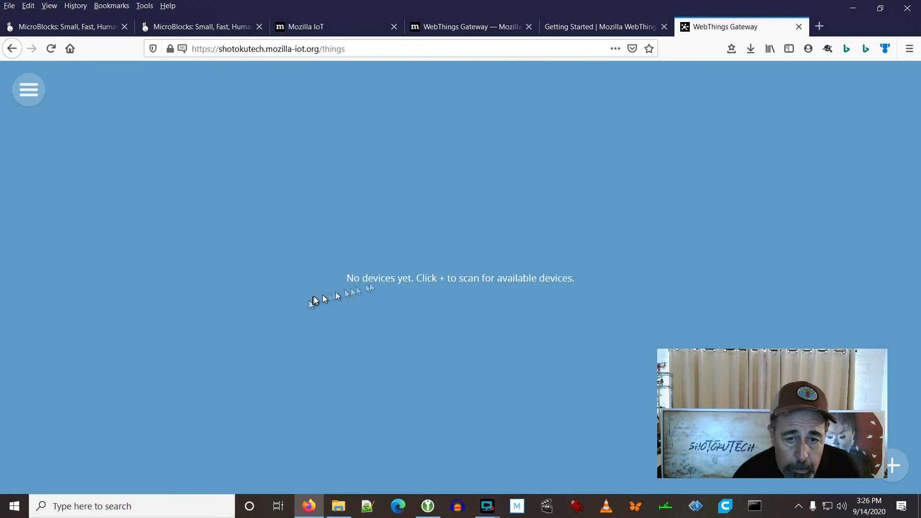
pyautogui.click(29, 90)
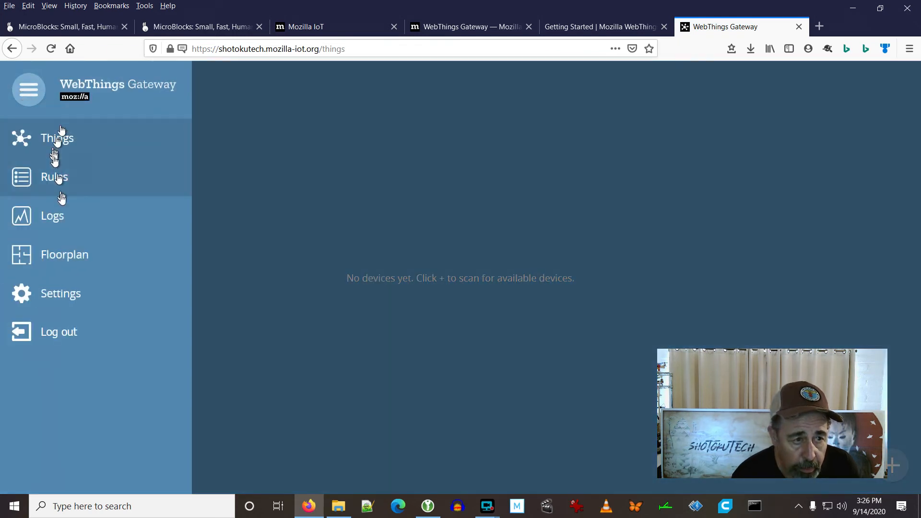
# In Settings > Network, join the home Wi-Fi network with its password.
pyautogui.click(60, 294)
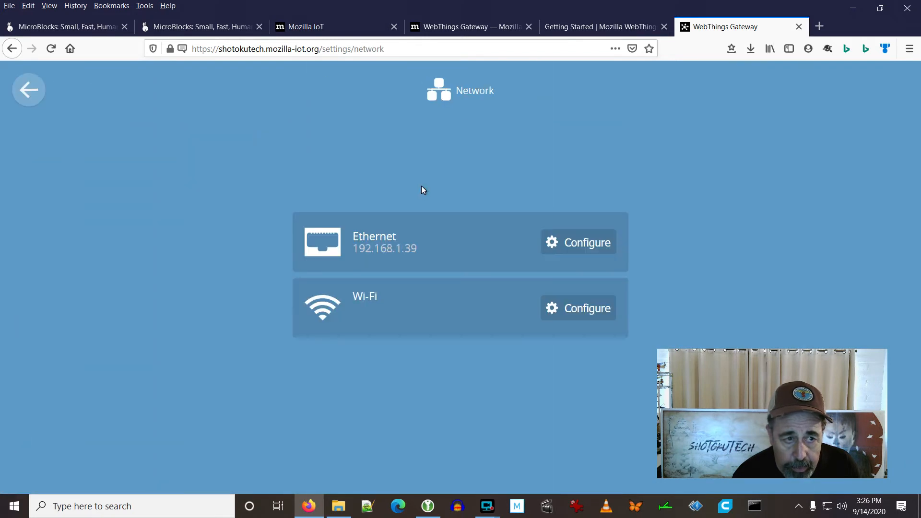
pyautogui.click(579, 308)
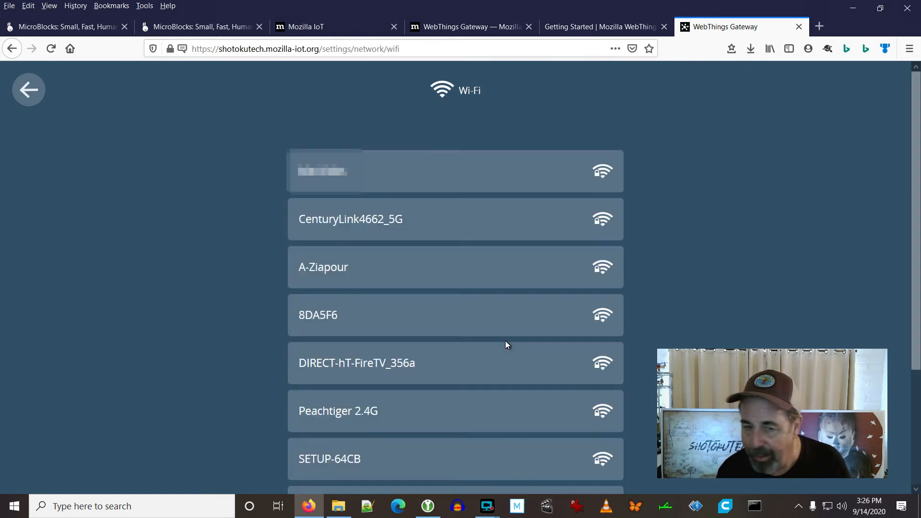
pyautogui.click(326, 171)
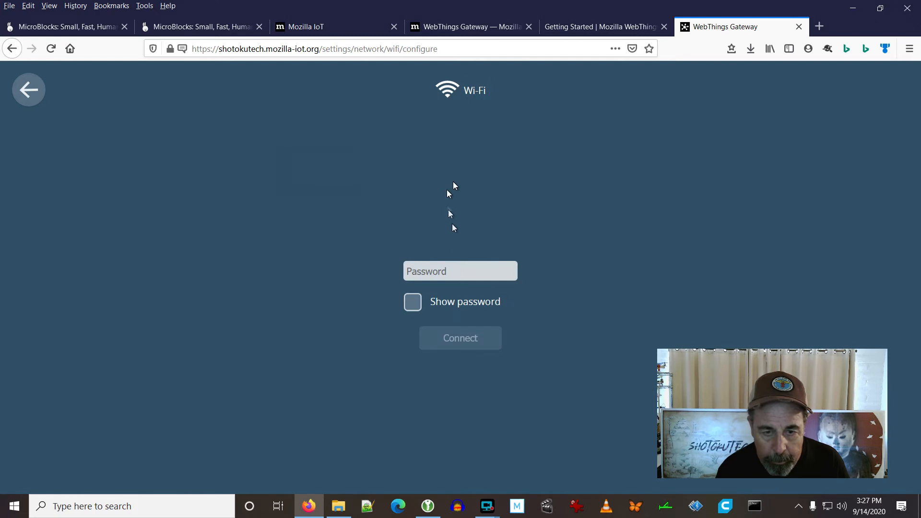
pyautogui.click(461, 271)
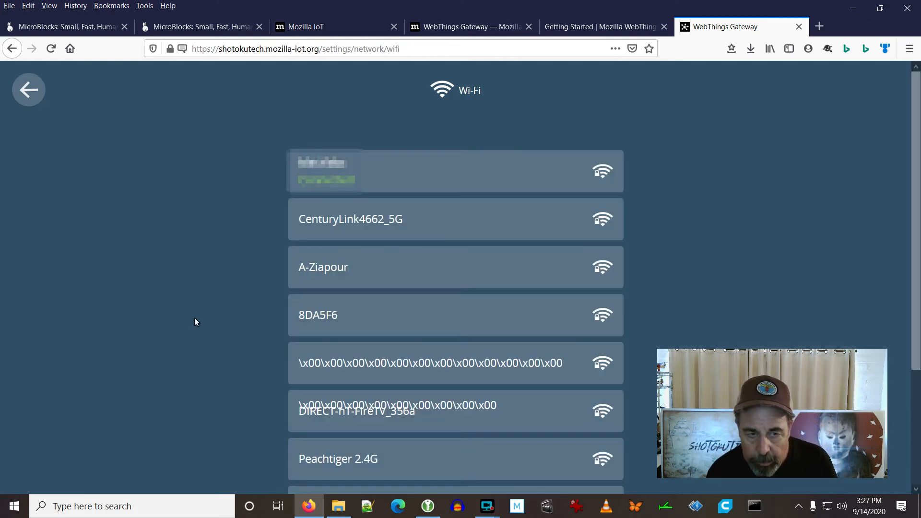
pyautogui.moveTo(201, 234)
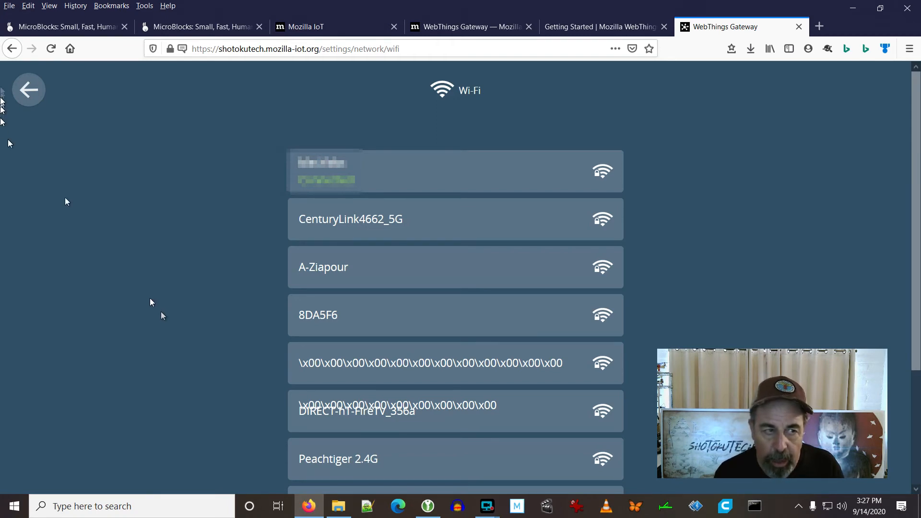
# Review the Domain settings' gateway.local and shotokutech.mozilla-iot.org addresses, then leave via the main menu.
pyautogui.click(29, 89)
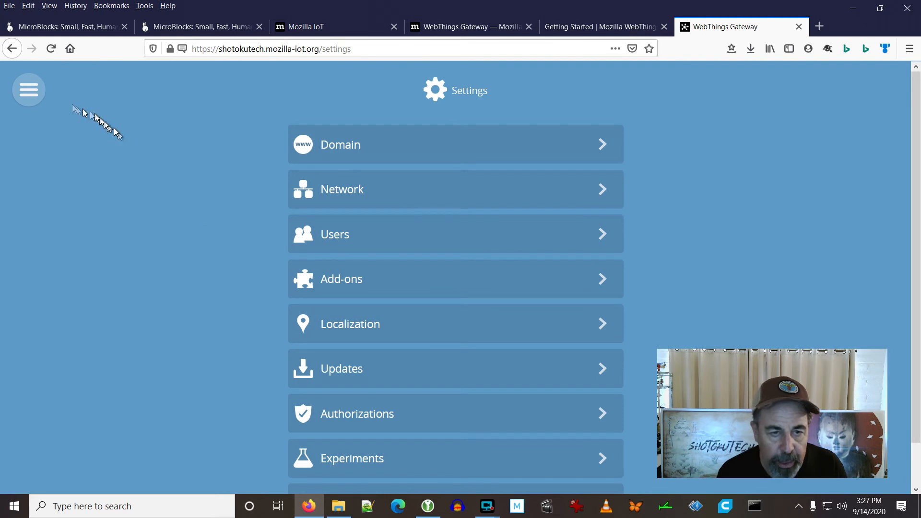
pyautogui.click(455, 144)
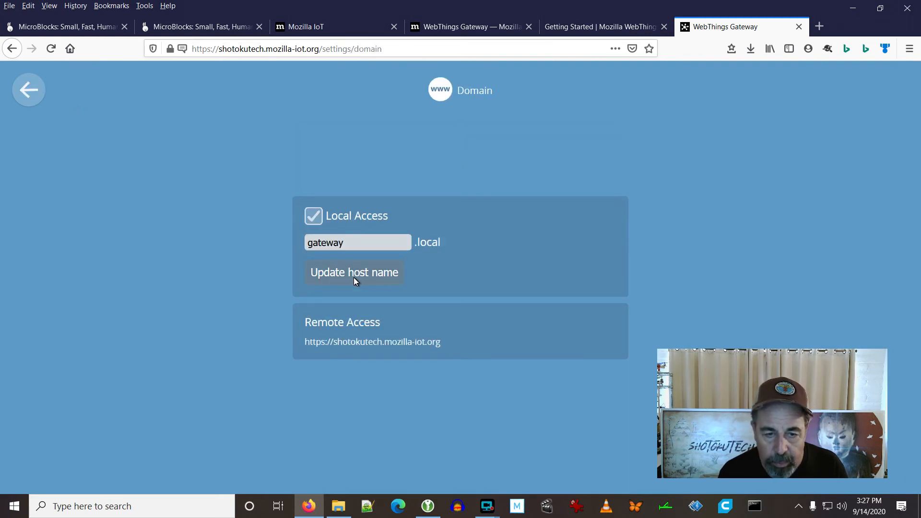
pyautogui.moveTo(39, 104)
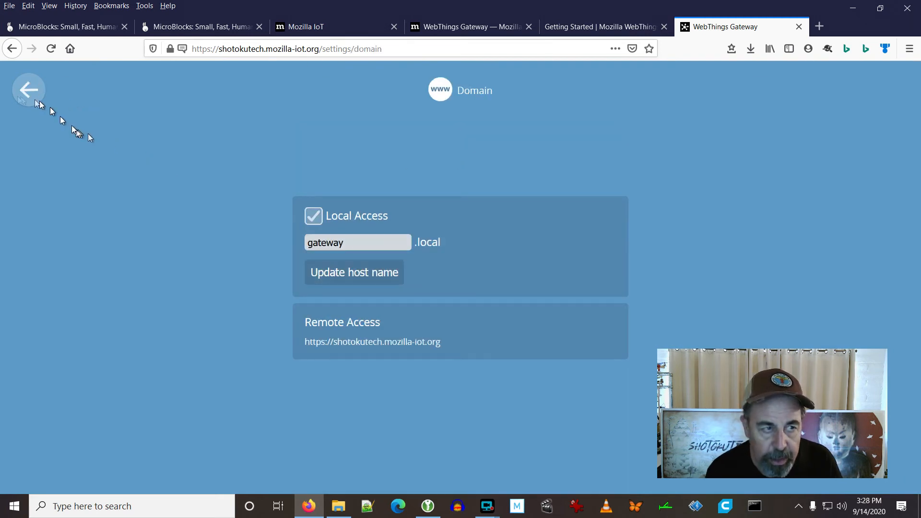
pyautogui.click(29, 90)
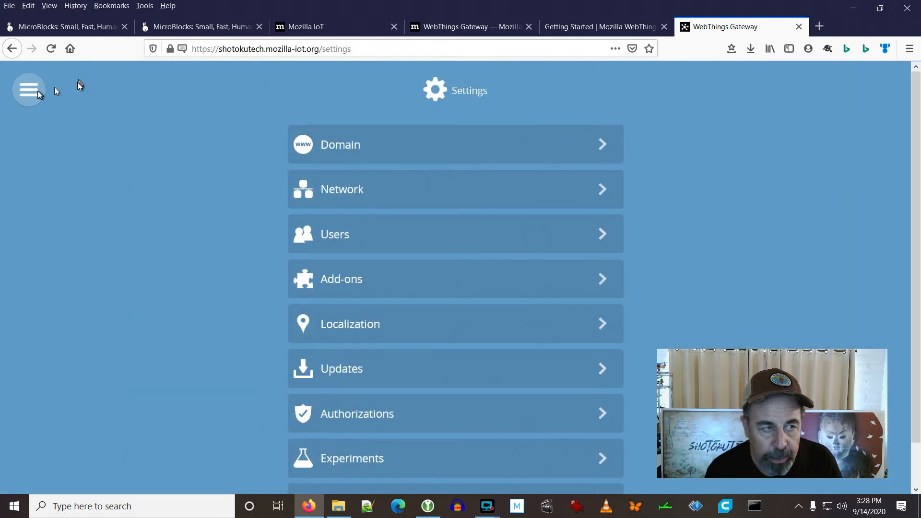
pyautogui.click(29, 89)
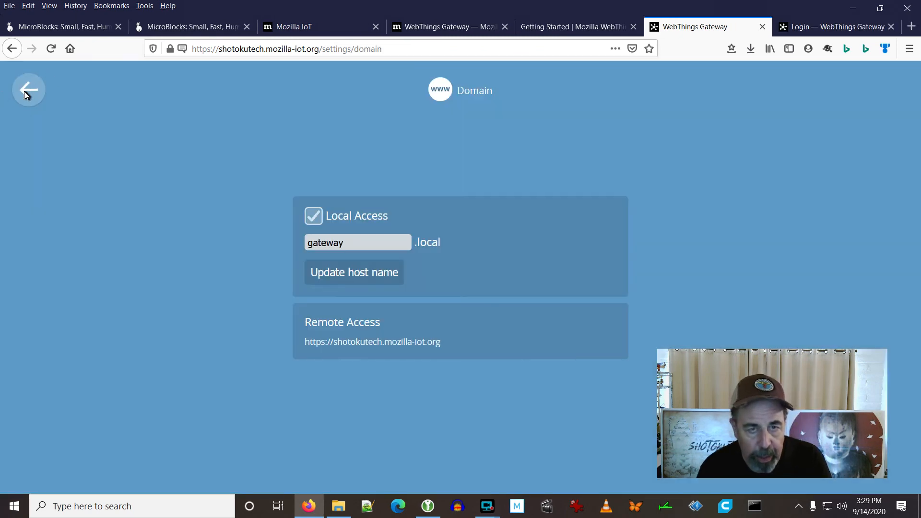
pyautogui.click(29, 89)
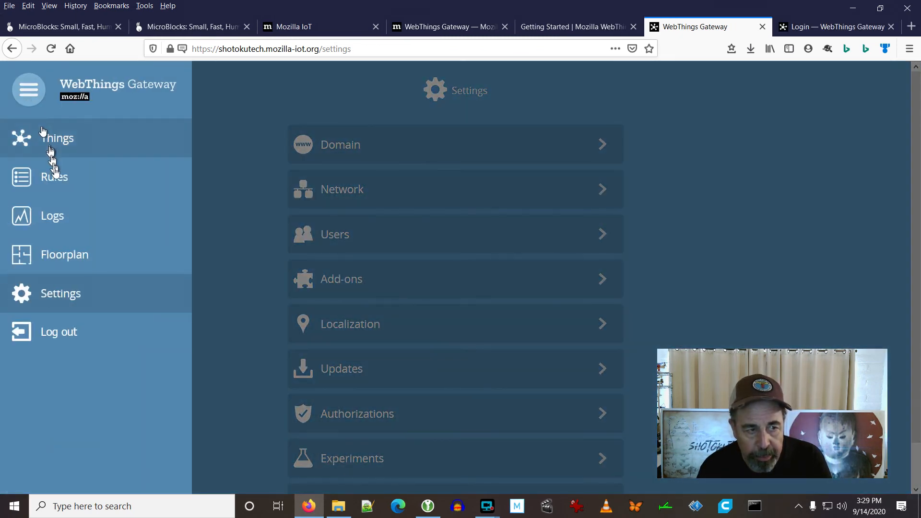
pyautogui.click(53, 177)
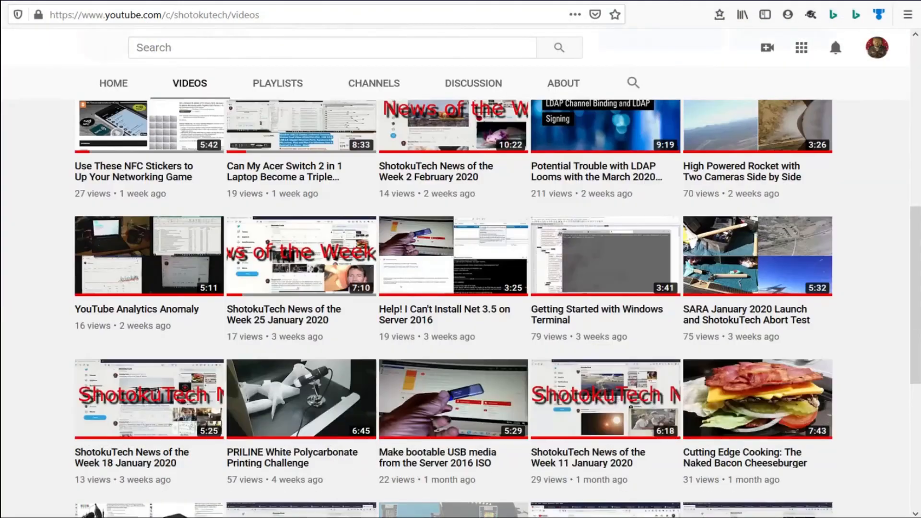
# Scroll the channel's Videos list down to uploads from eight months to a year ago.
pyautogui.scroll(-3)
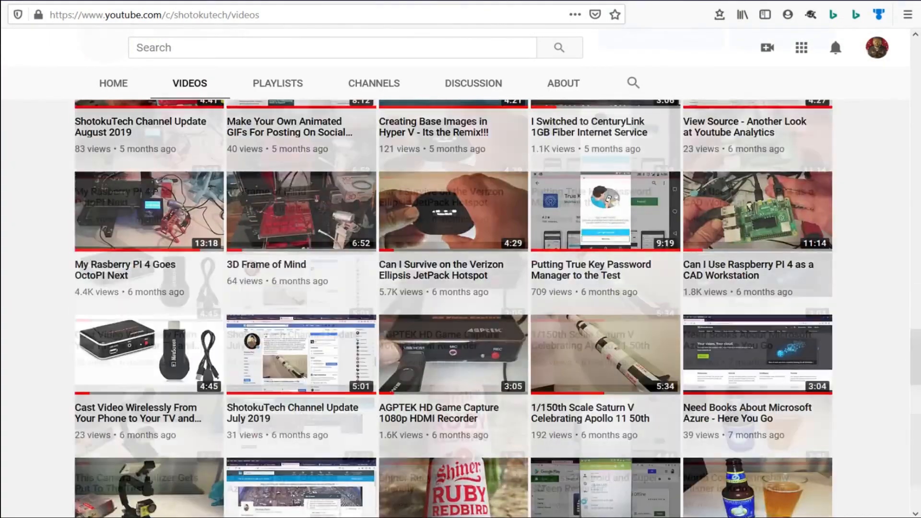
pyautogui.scroll(-3)
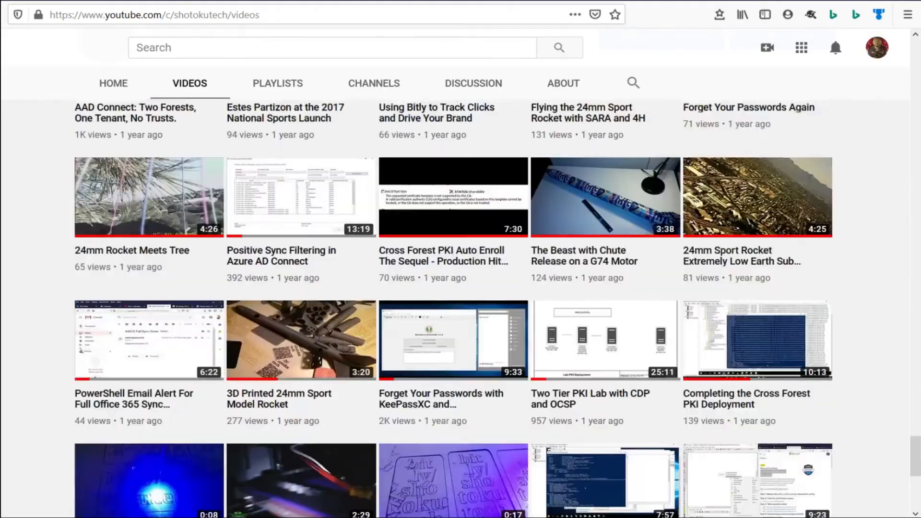
pyautogui.scroll(-3)
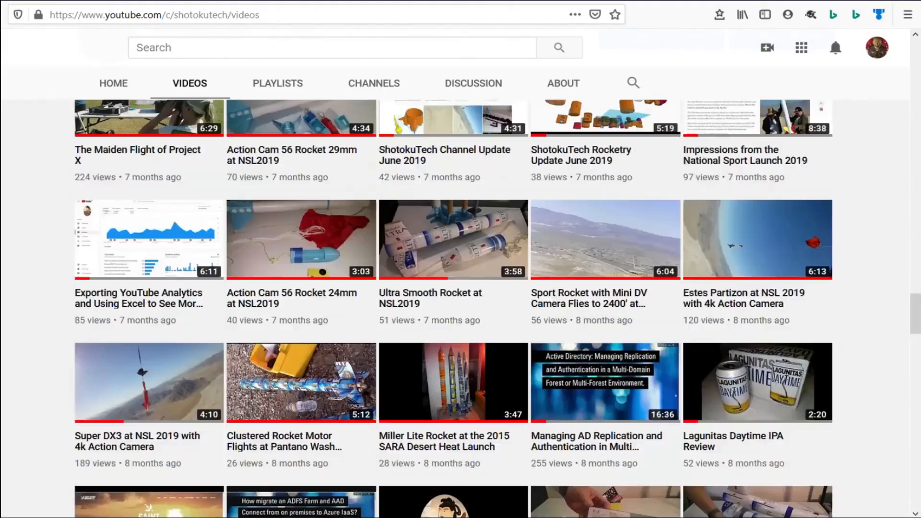